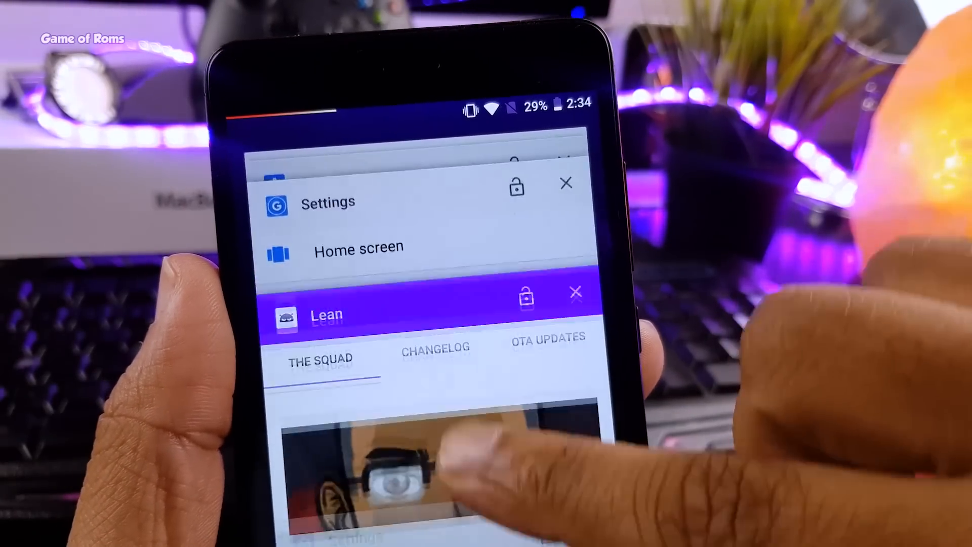
{"action": "scroll", "scroll_direction": "up", "scroll_amount": 3}
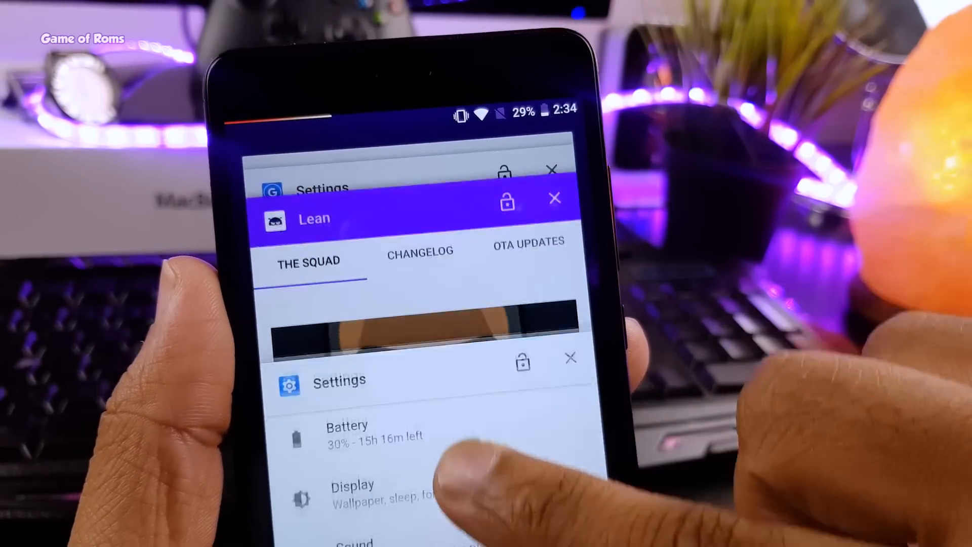